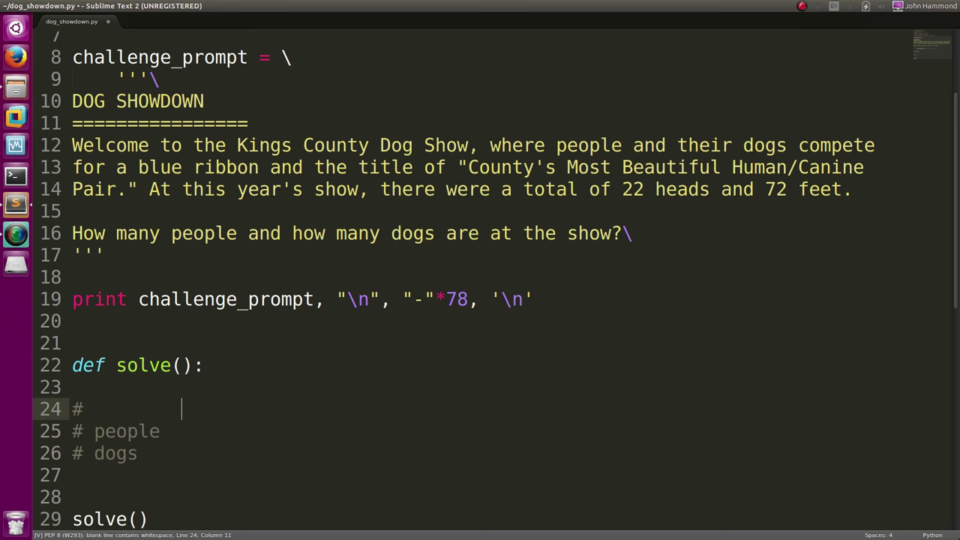
Step: Fill the solve() comment table: 22 heads, 72 feet; people 1 and 2, dogs 1 and 4
text(22 heads      72 feet)
click(486, 432)
text(      1            2)
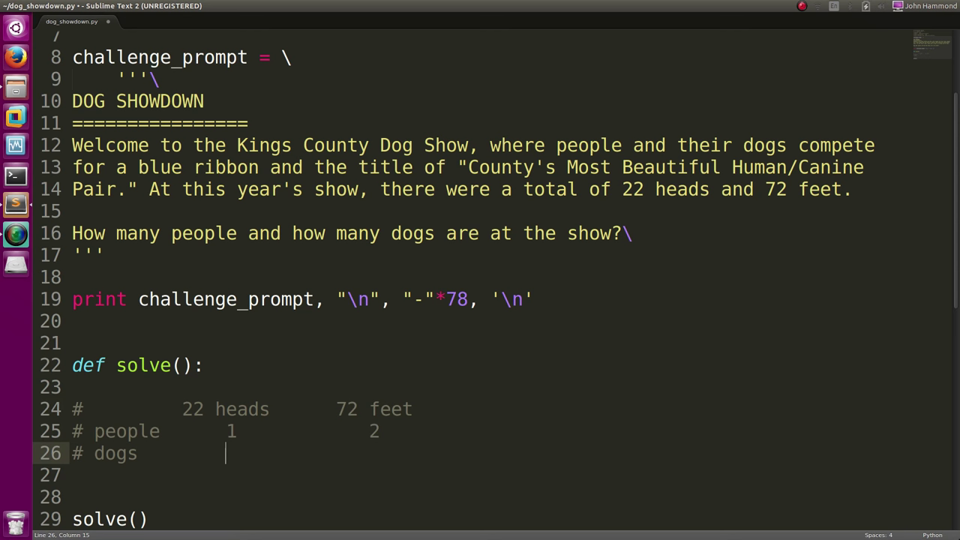
text(1)
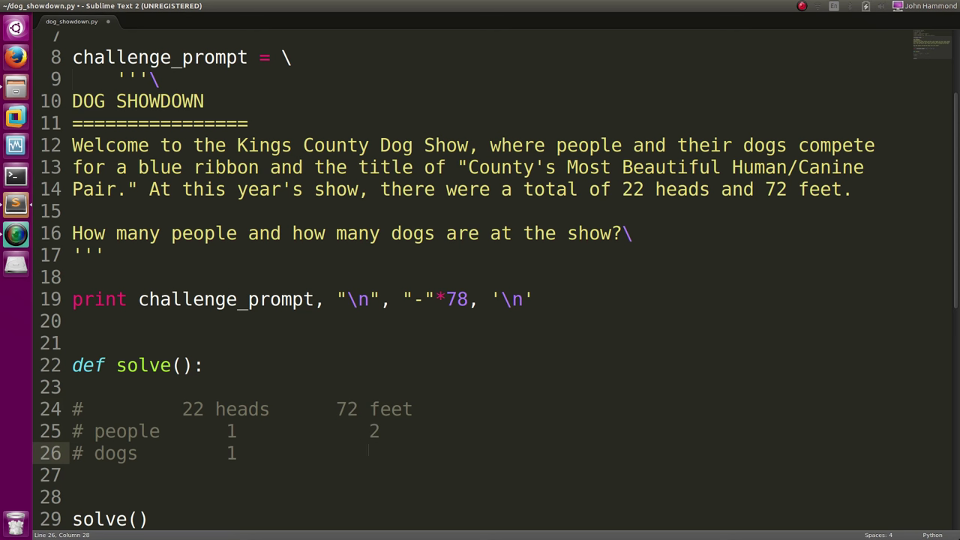
text(4)
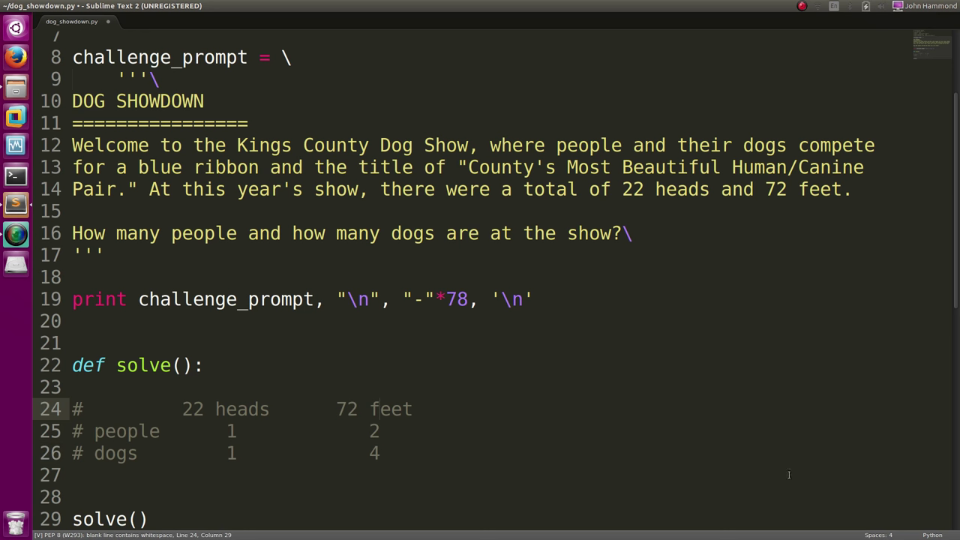
drag(181, 409, 268, 409)
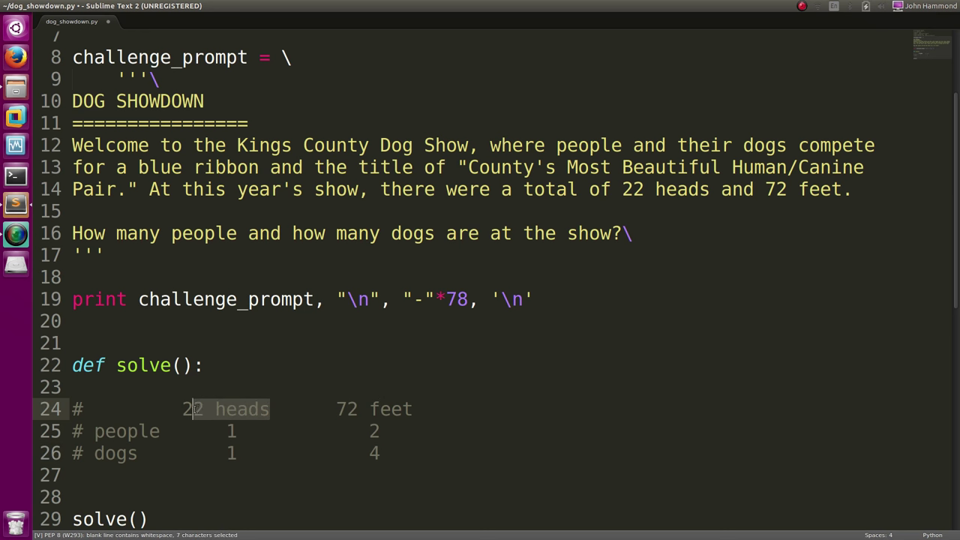
click(116, 453)
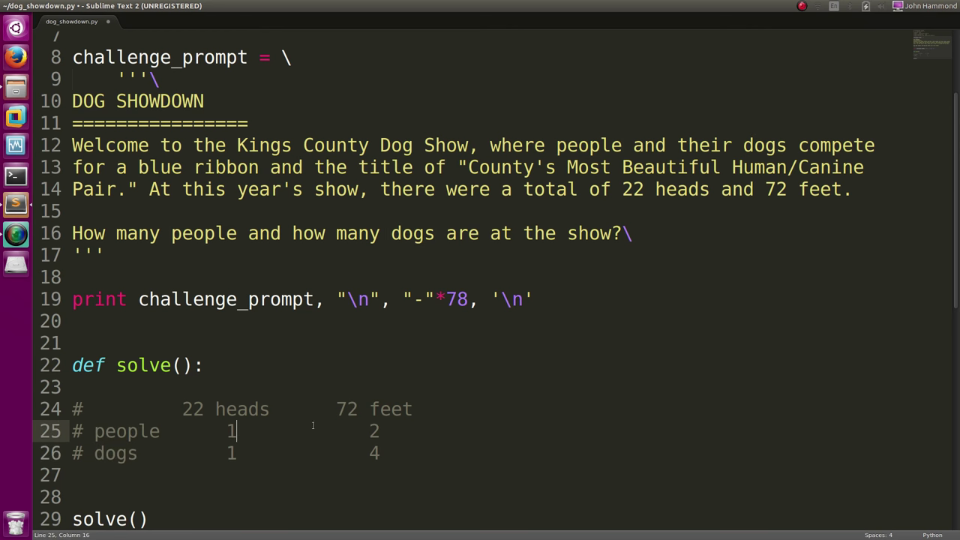
double_click(373, 409)
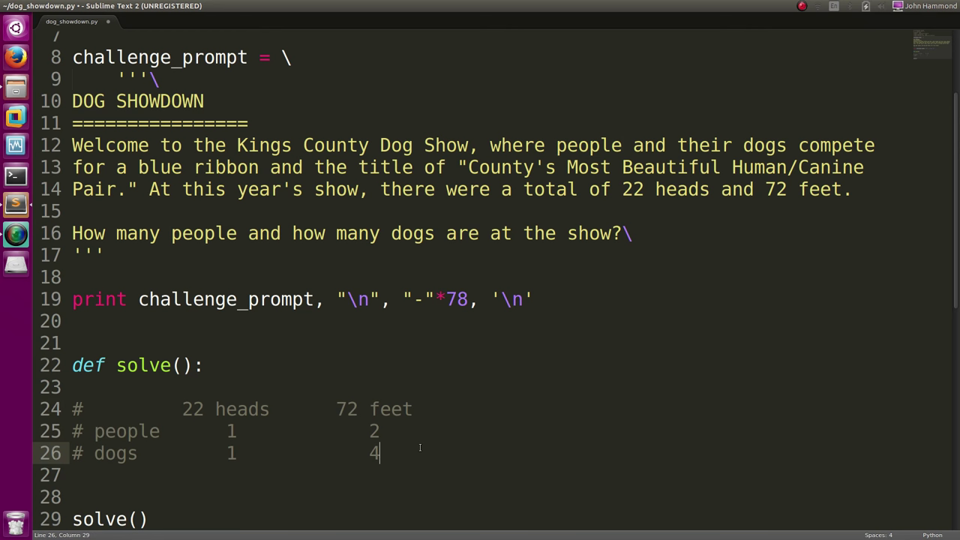
Step: Write the heads comment line '# heads | people + dogs = 22', dropping the 1* coefficients
text(# heads)
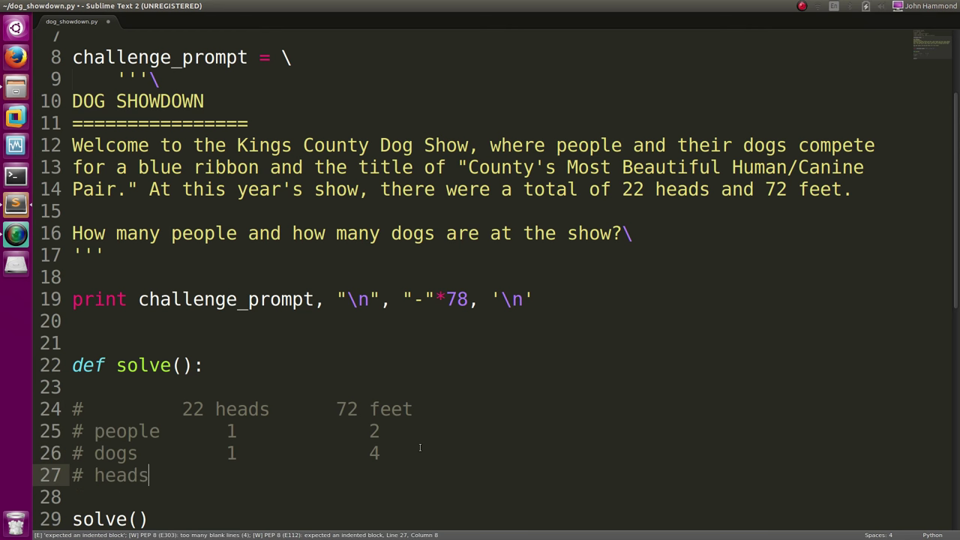
text(| 1)
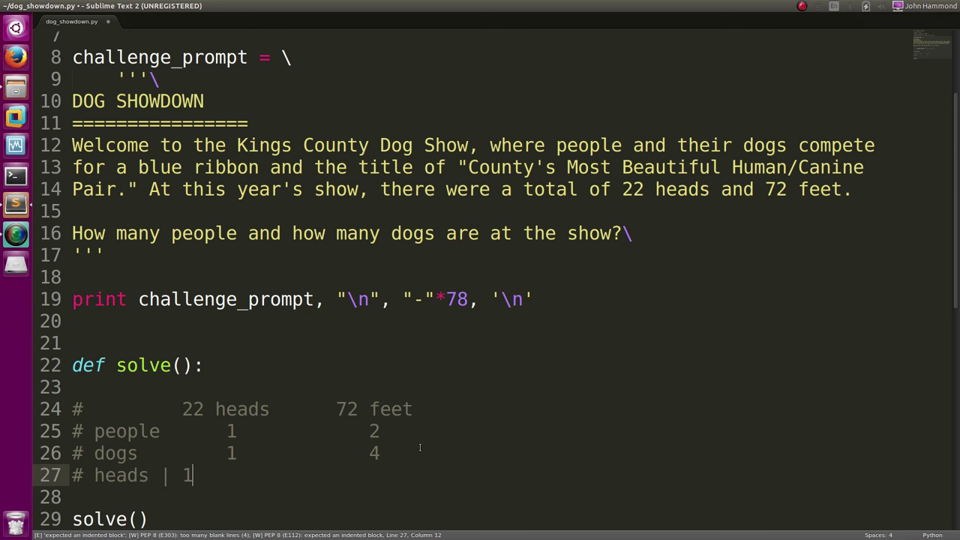
text(*x)
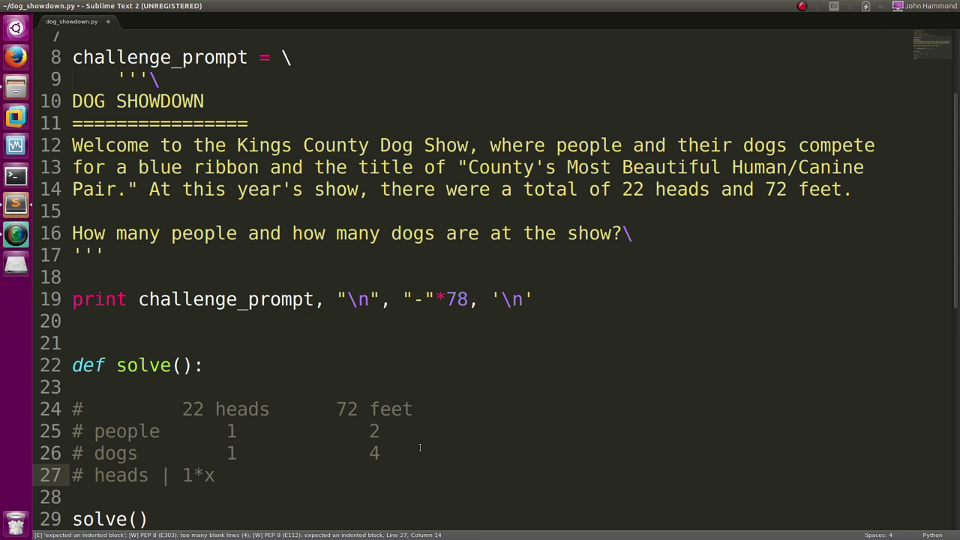
text(people + 1)
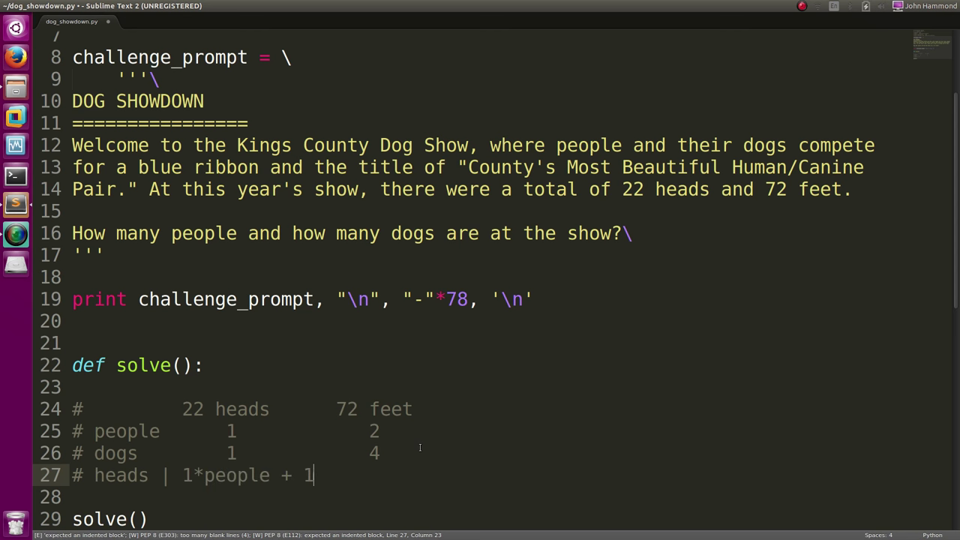
text(*dogs)
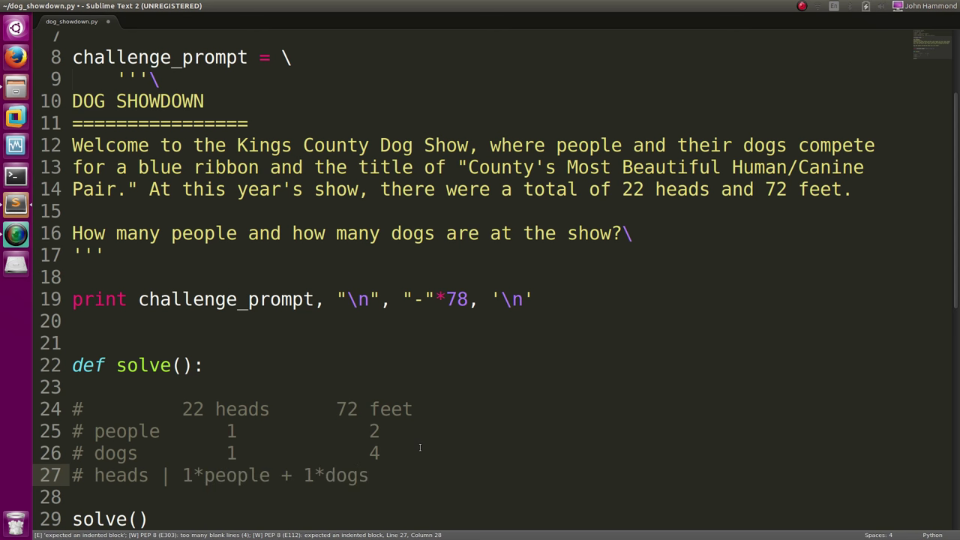
text(= 22 heads)
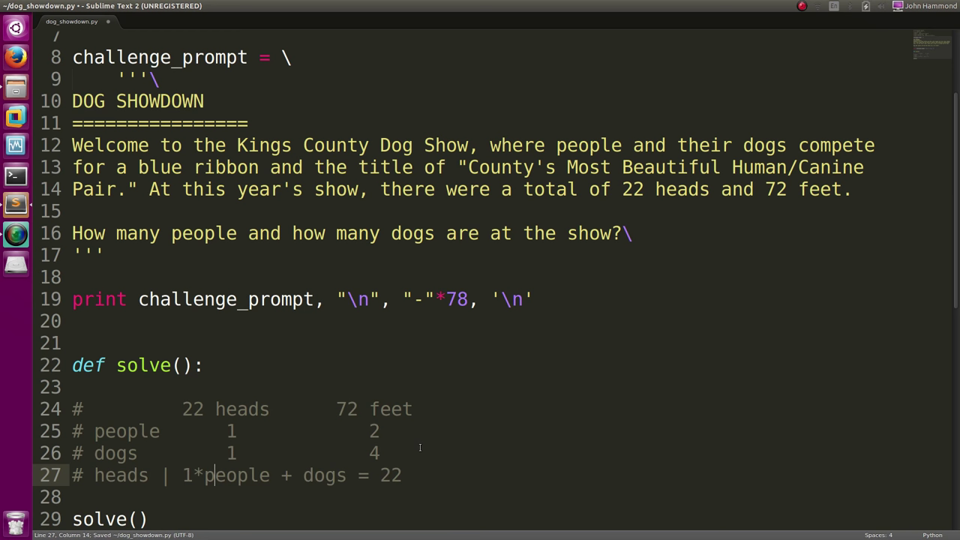
key(BackSpace)
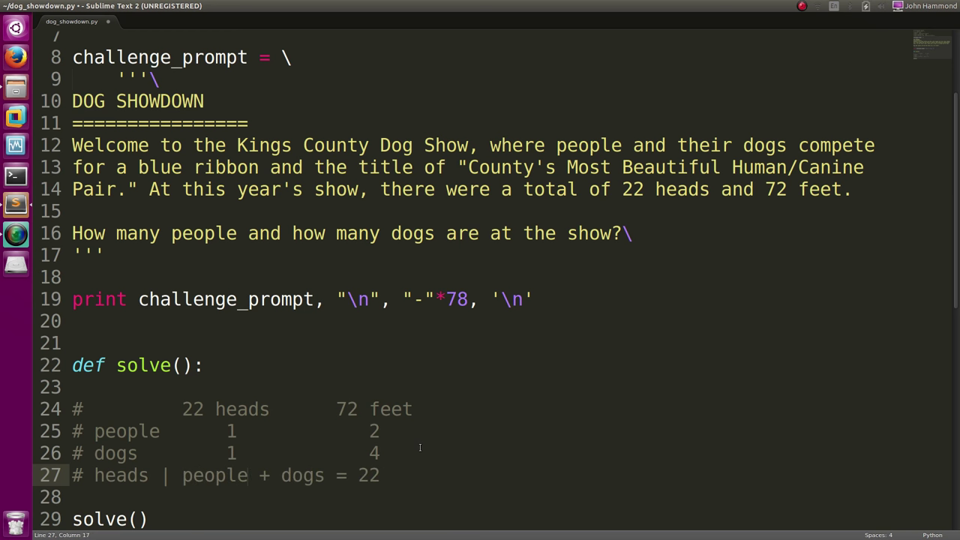
text((x))
click(483, 497)
text(# f)
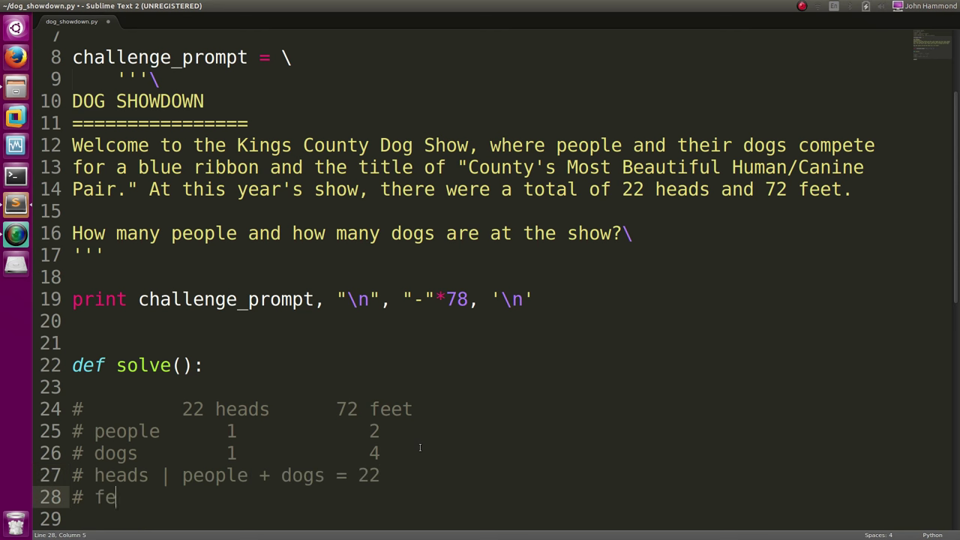
Step: Complete the feet comment line '# feet | 2*people + 4*dog = 72'
text(et  |)
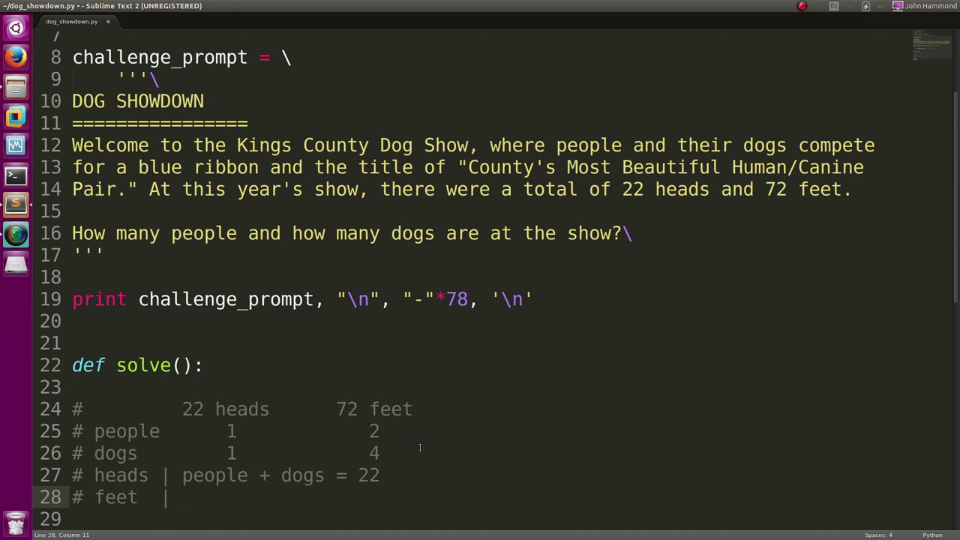
text(2)
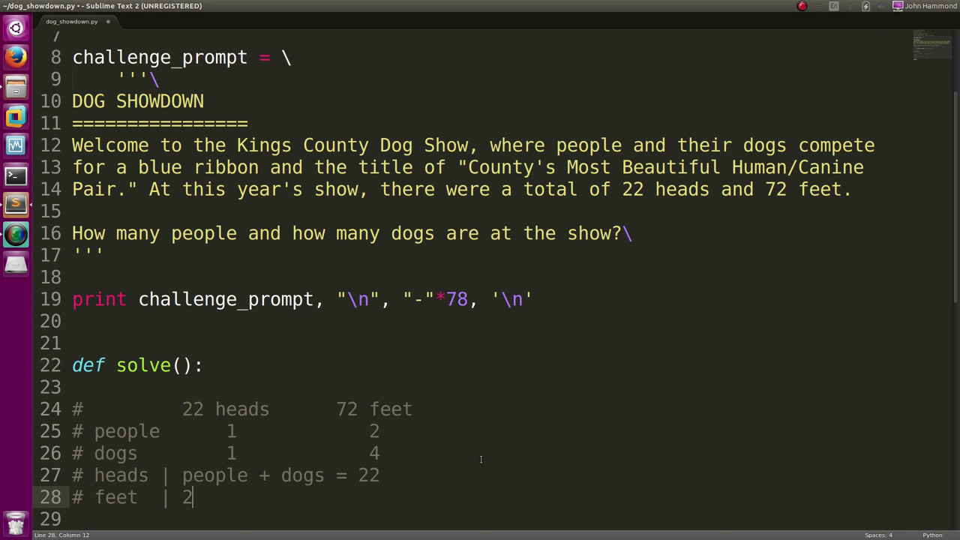
text(*people +)
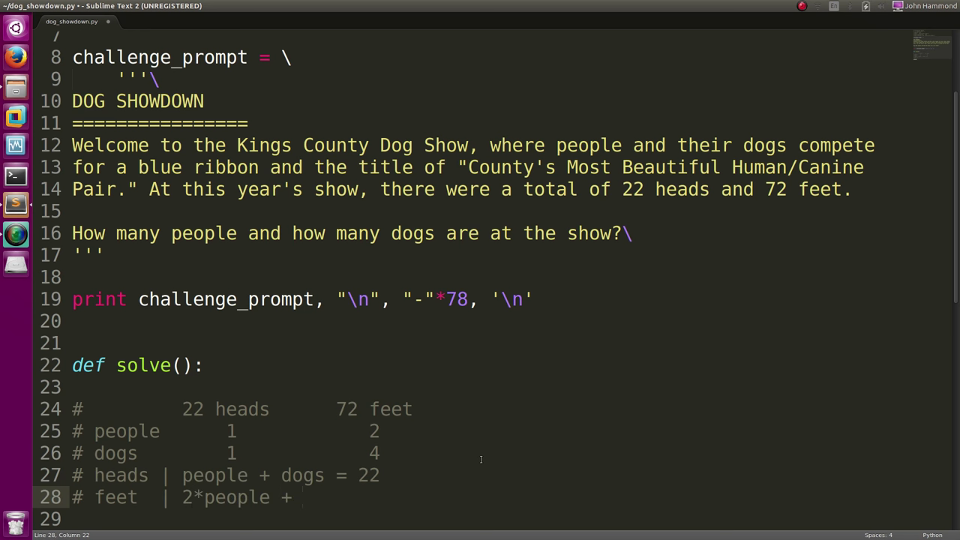
text(4*d)
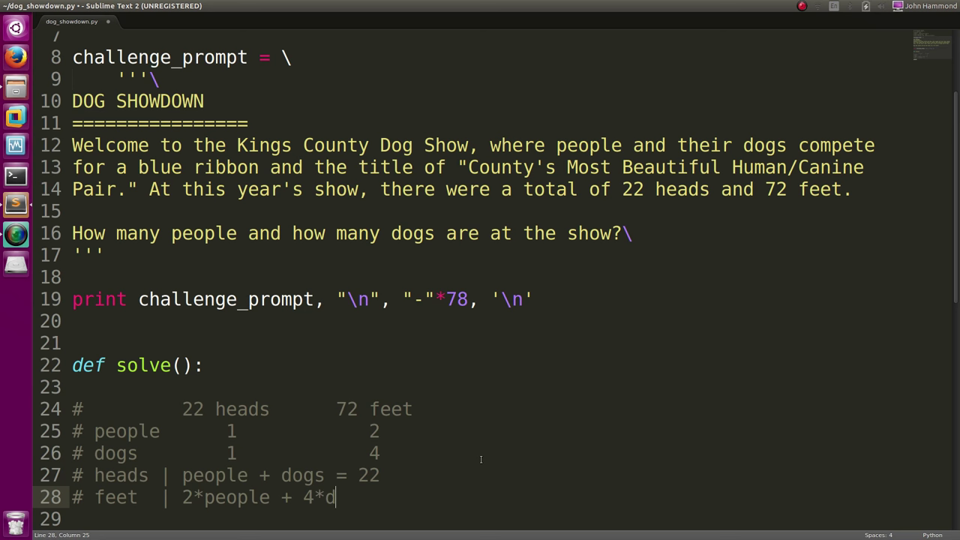
text(og =)
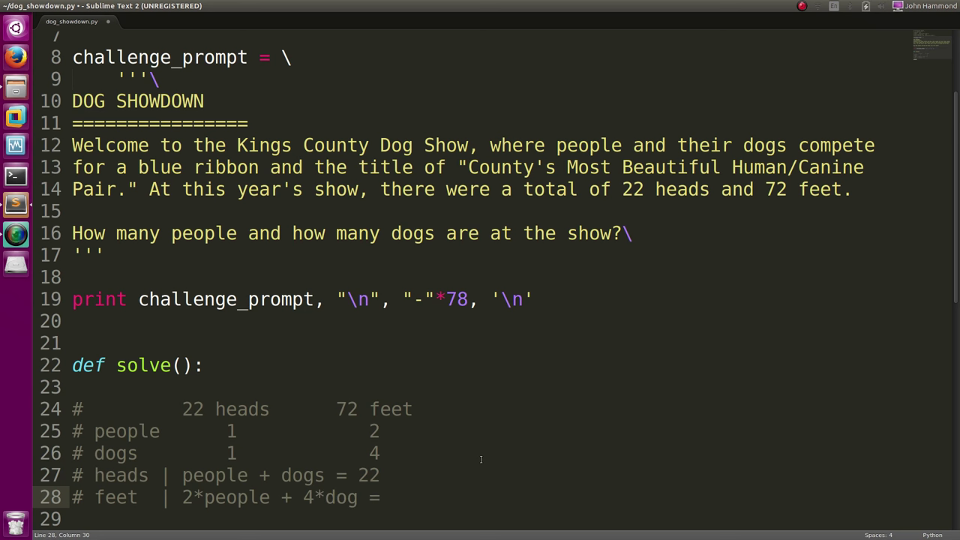
text(72)
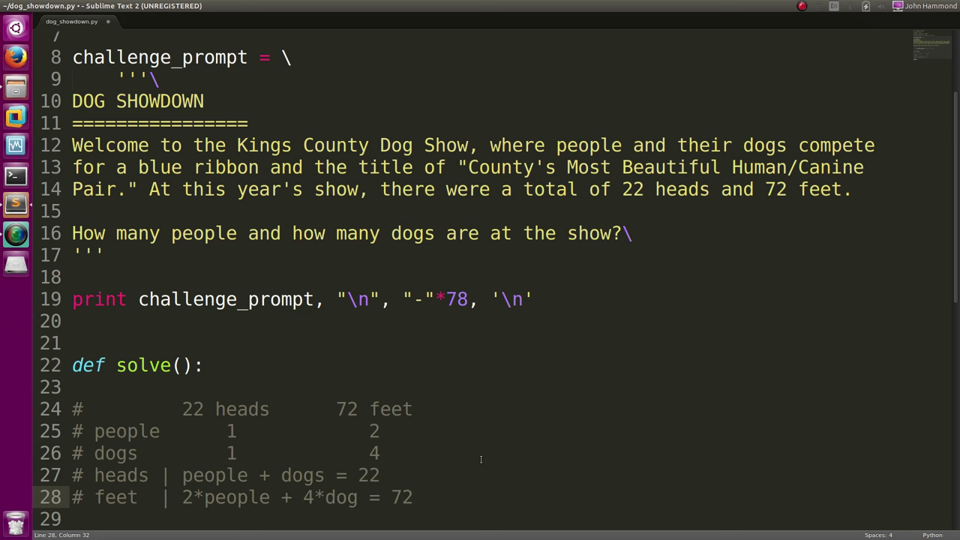
scroll(down, 3)
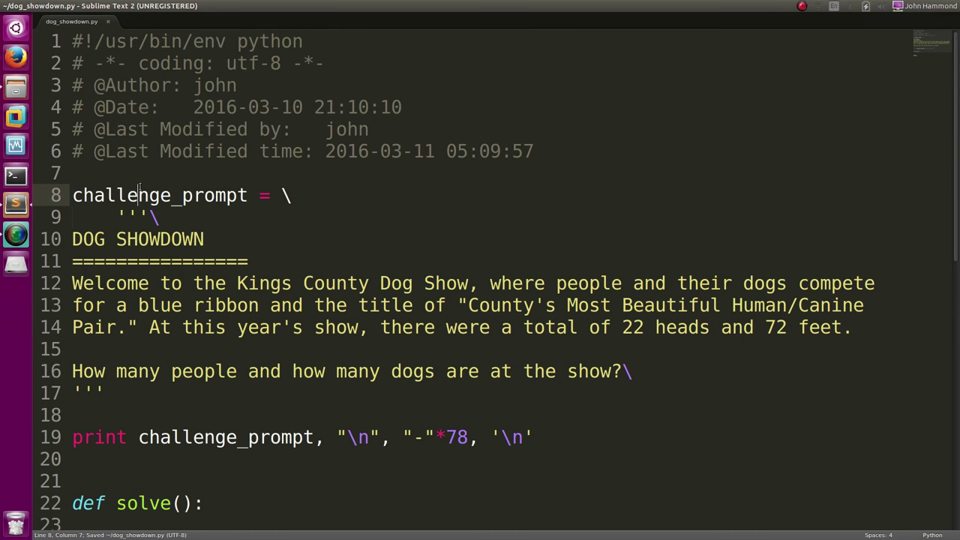
Step: Declare people, dogs = sympy.symbols("people, dogs") on a new line in solve()
key(enter)
text(import sympy)
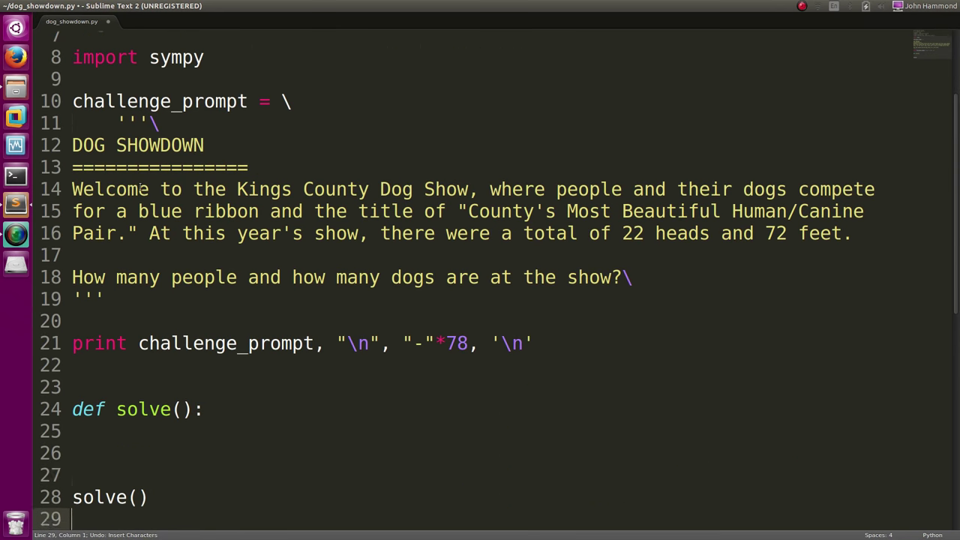
text(s)
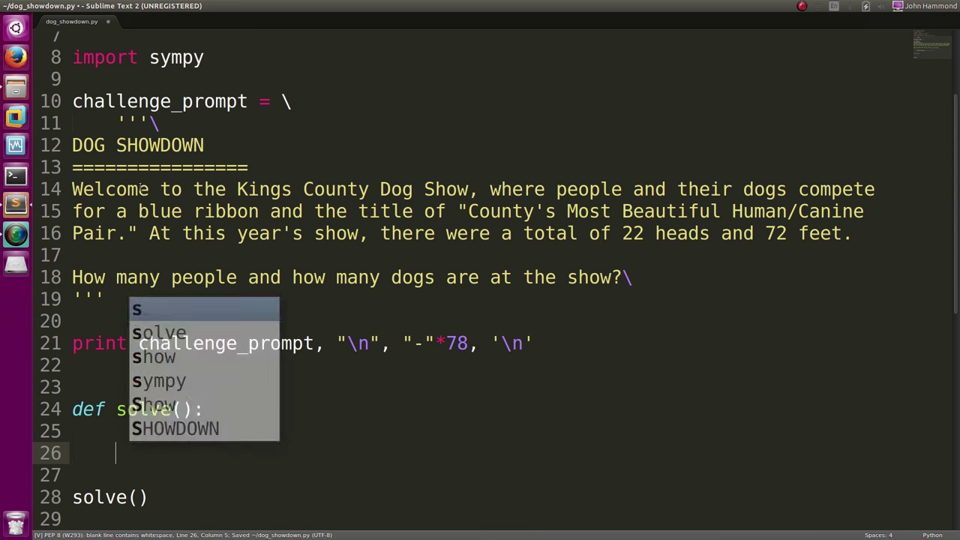
text(people, dogs =)
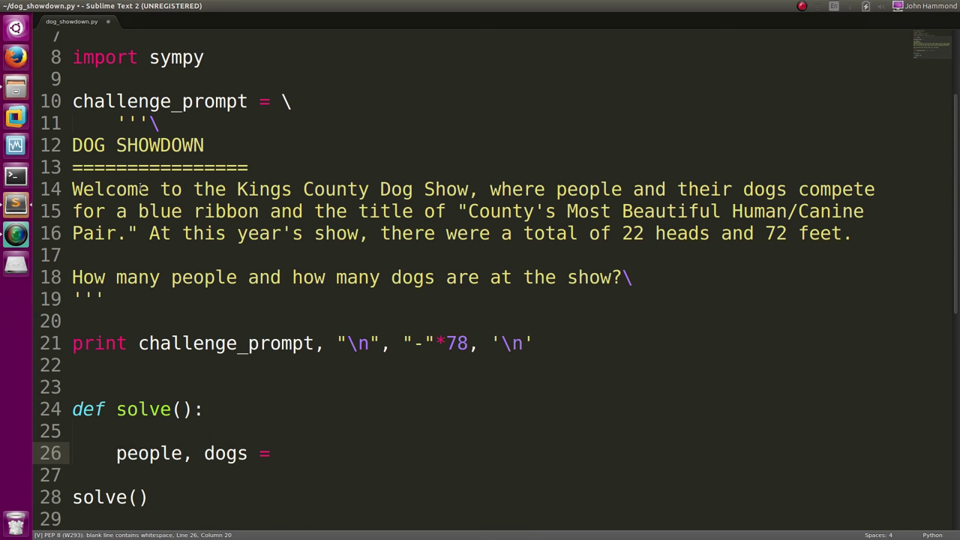
text(sympy.)
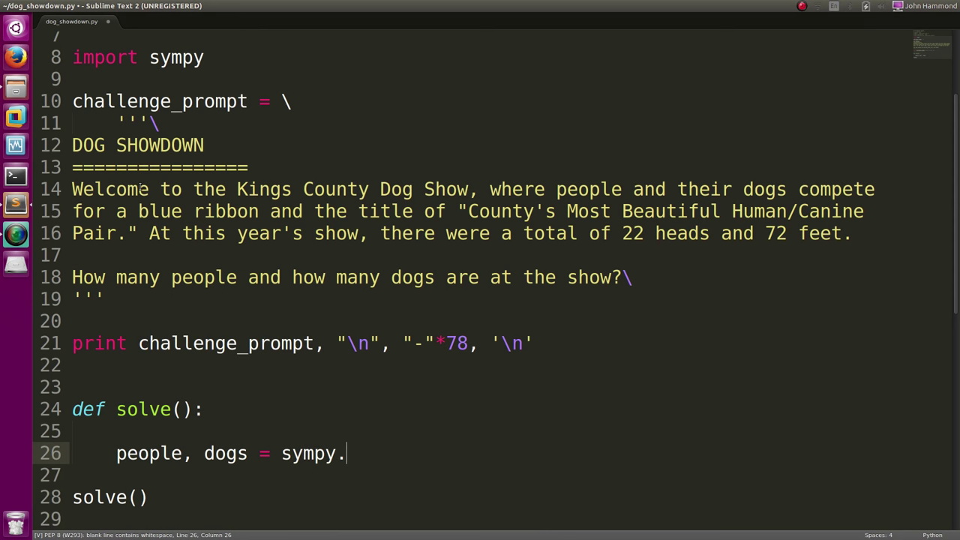
text(symbols())
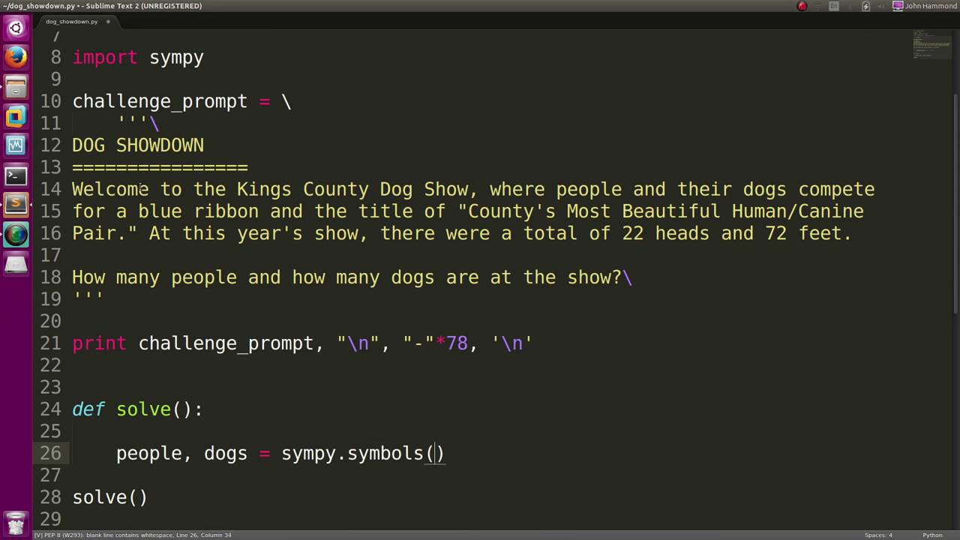
text("people, dogs")
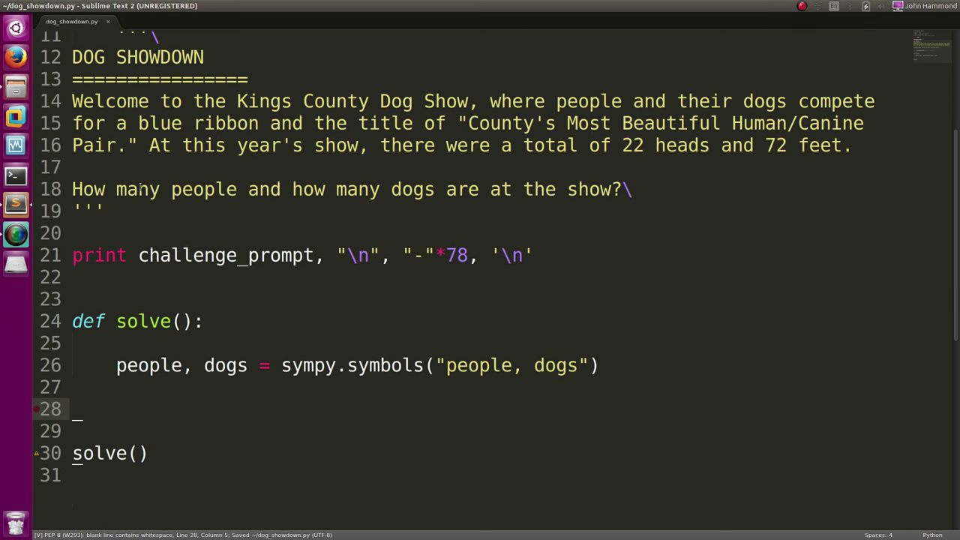
Step: Type print sympy.solve(sympy.Eq(people+dogs,22)) and select the equation
text(print sy)
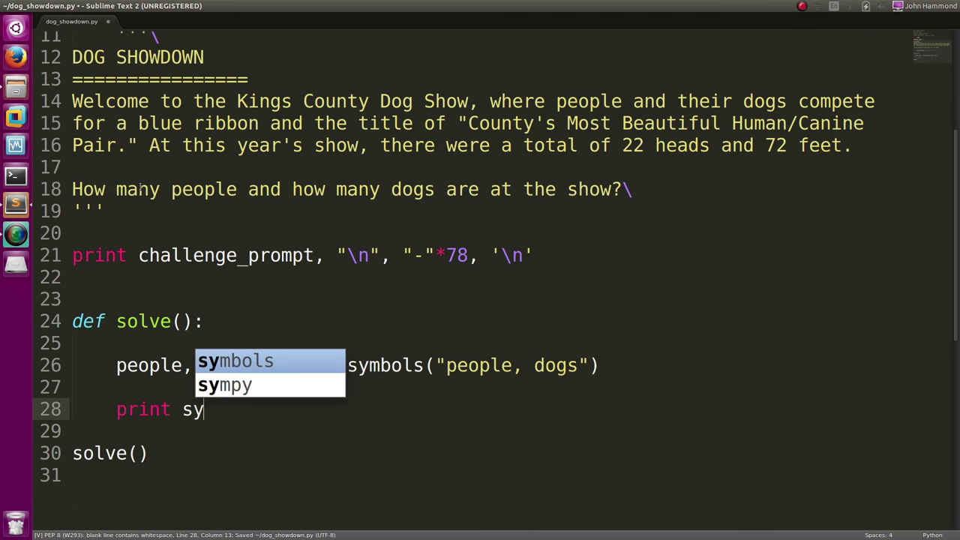
text(mpy.solve()
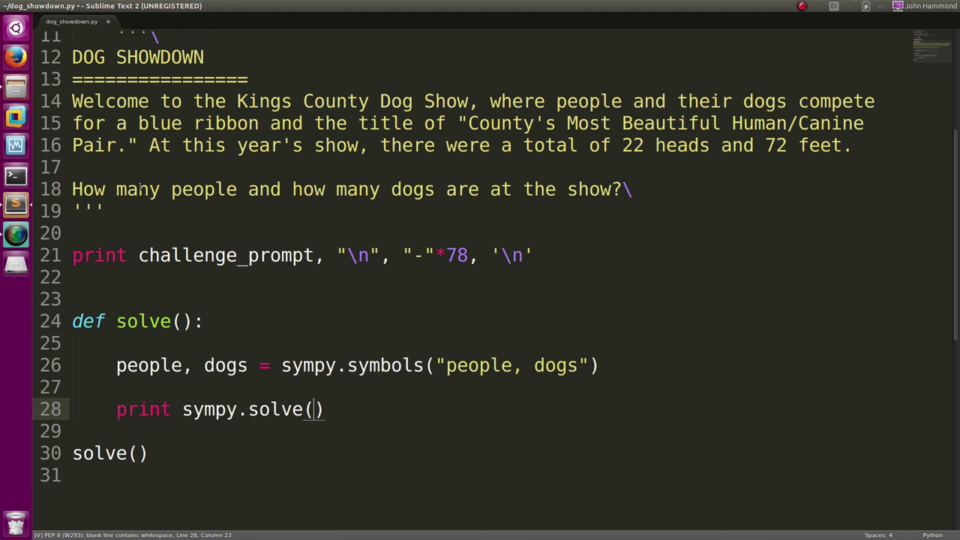
text(sympy.E)
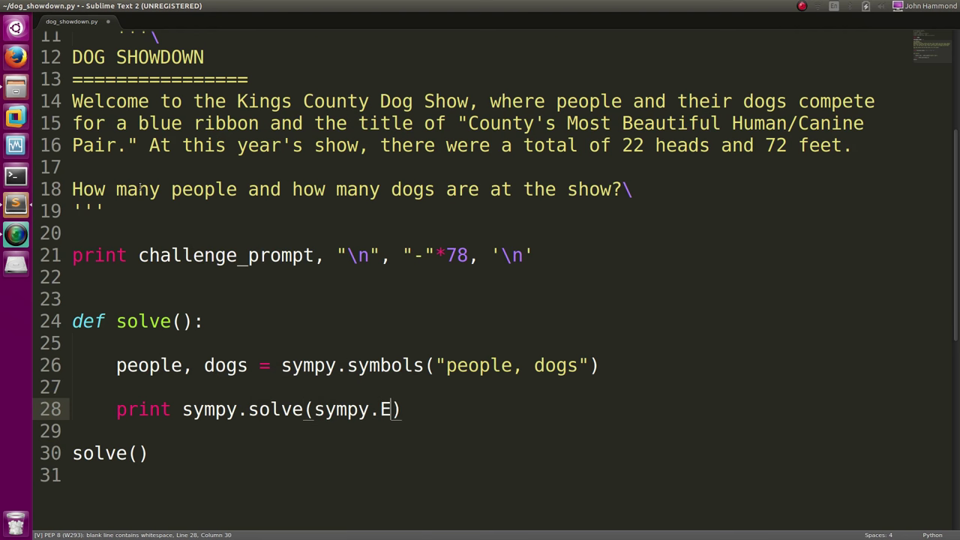
text(q())
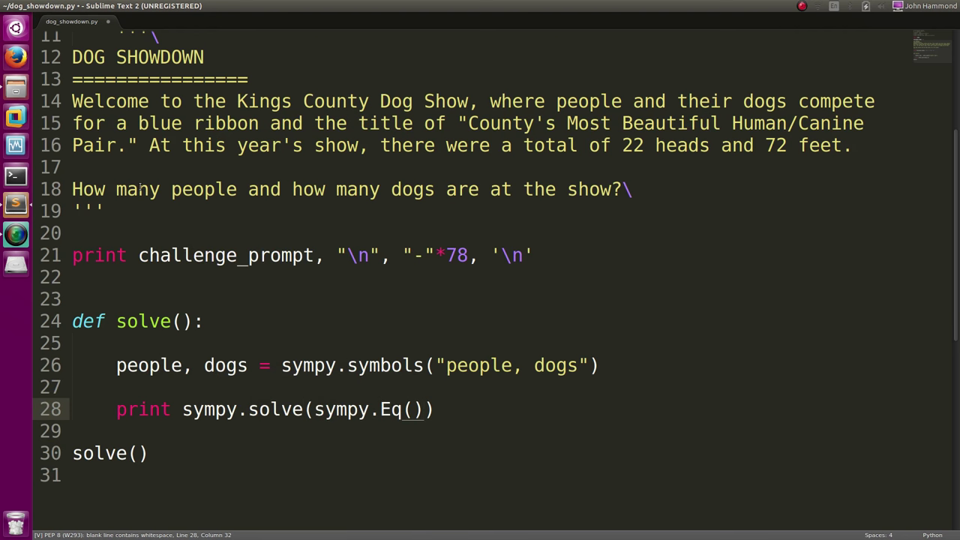
text(people)
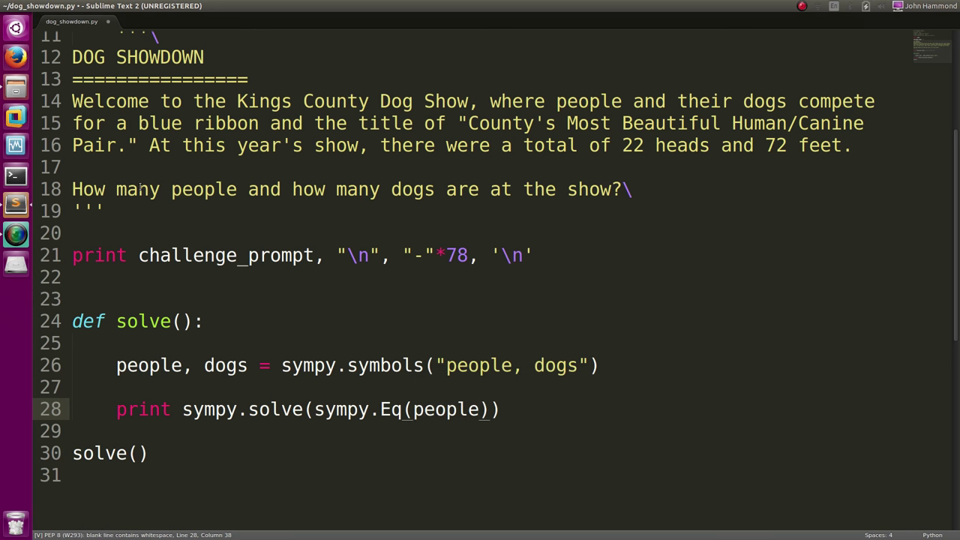
text(+dogs,)
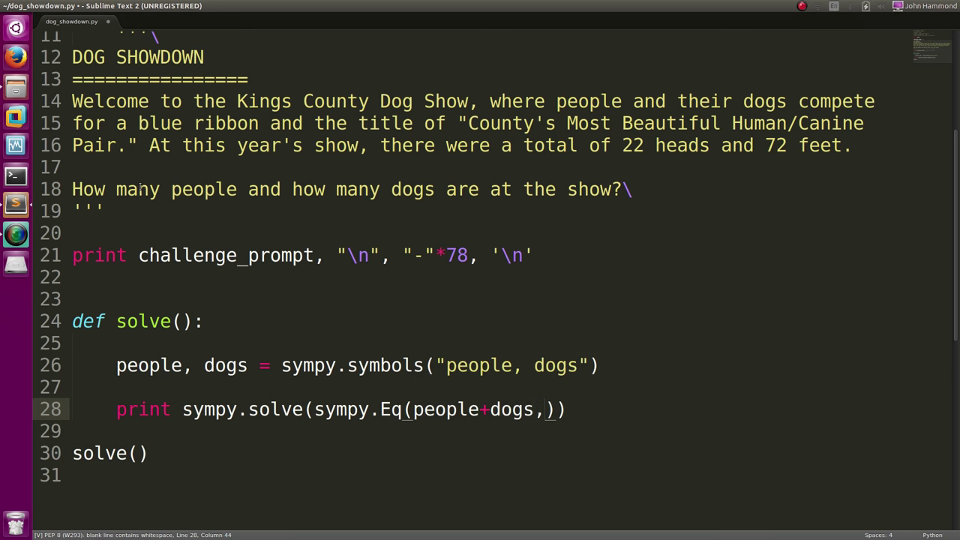
text(22)
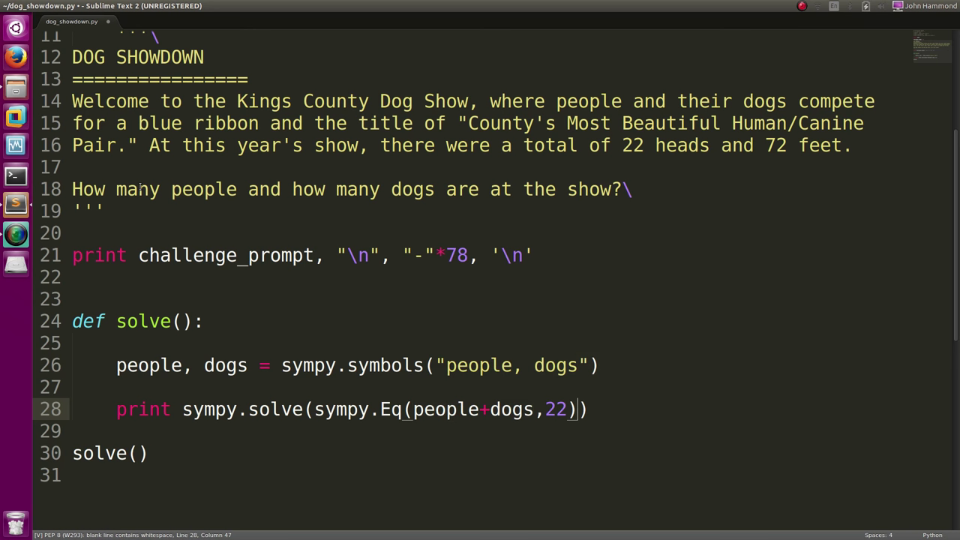
drag(578, 408, 380, 409)
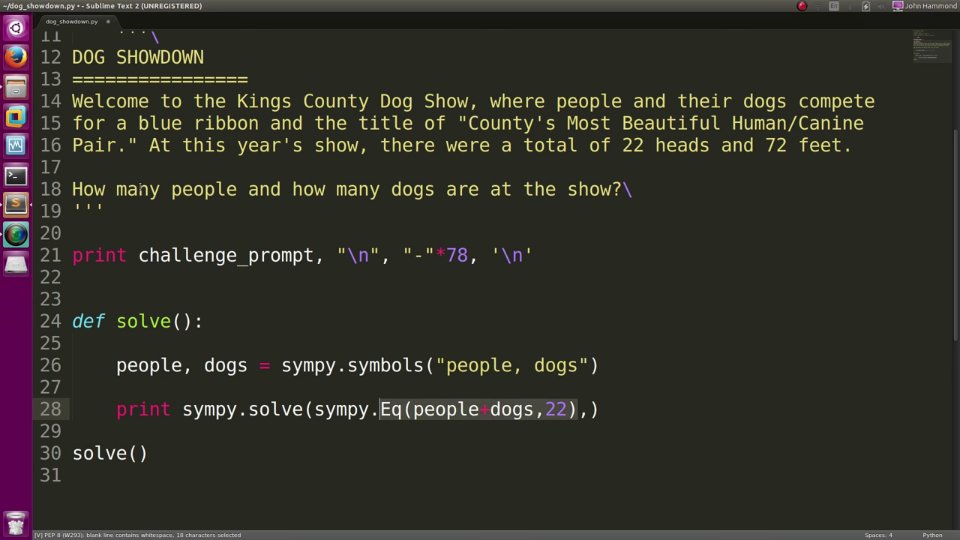
Step: Duplicate the first equation and edit the copy into sympy.Eq(2*people+4*dogs,72)
key(ctrl+c)
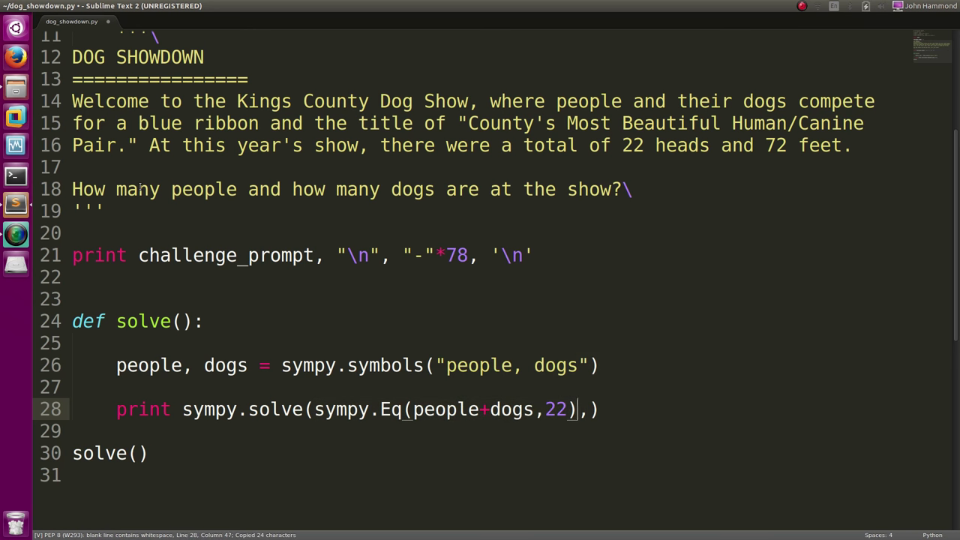
key(ctrl+b)
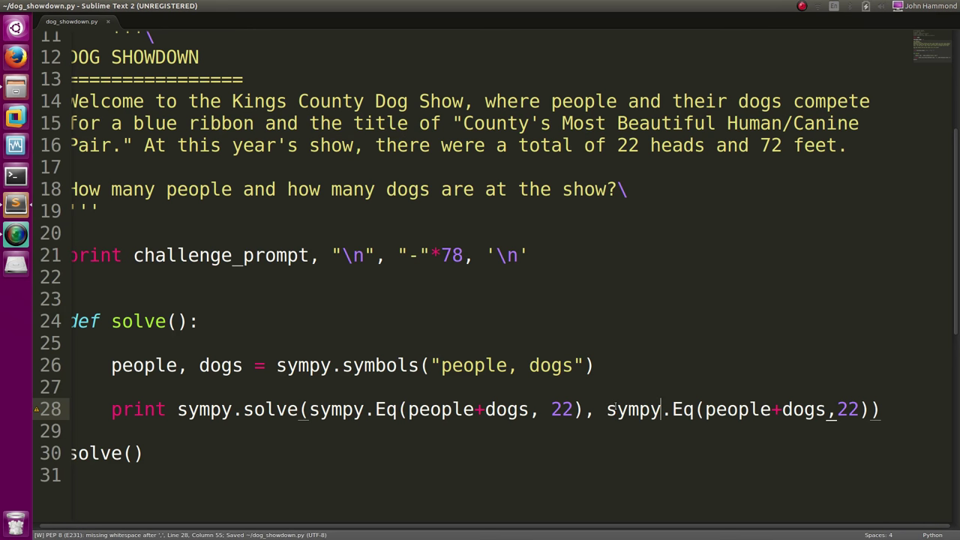
click(702, 409)
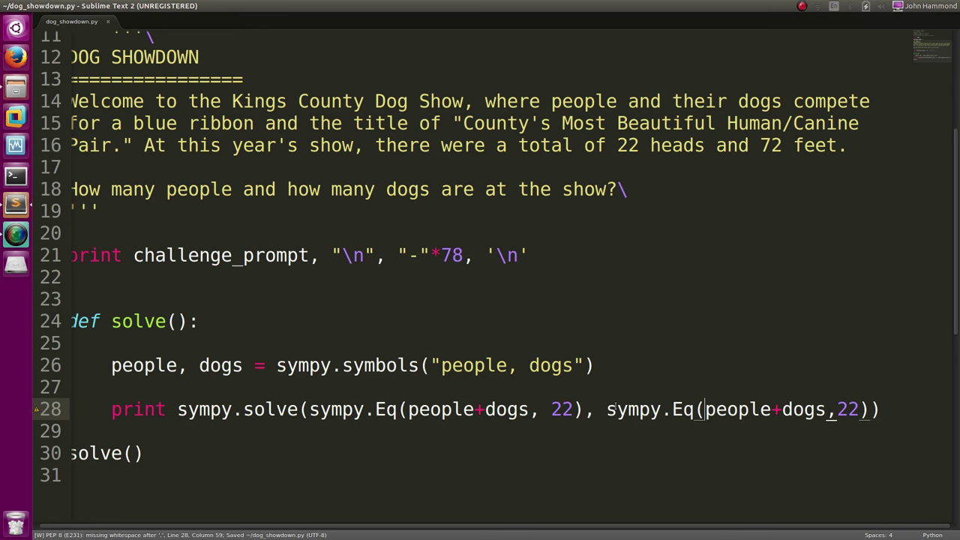
text(2*)
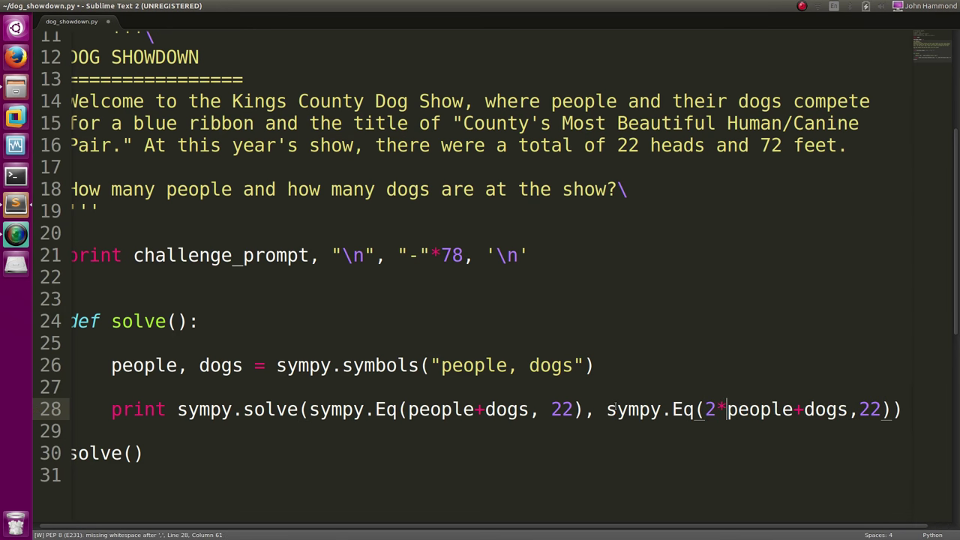
text(4*)
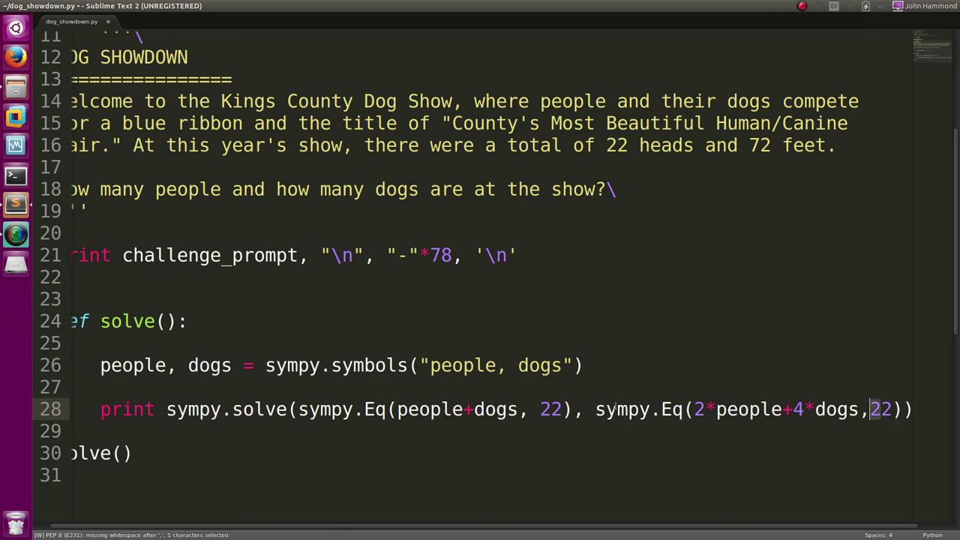
text(72)
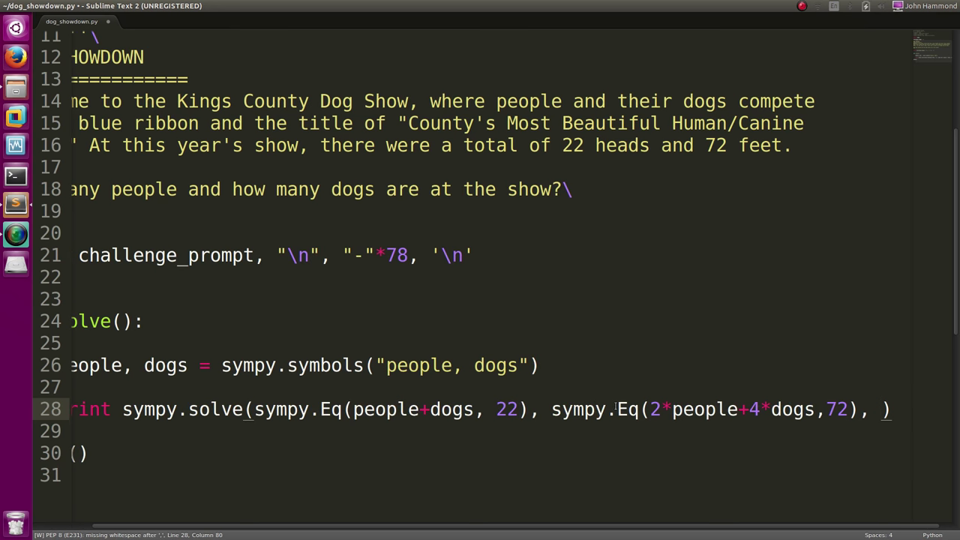
Step: Bracket both equations into a list, begin an unknowns list with people, and save
text([)
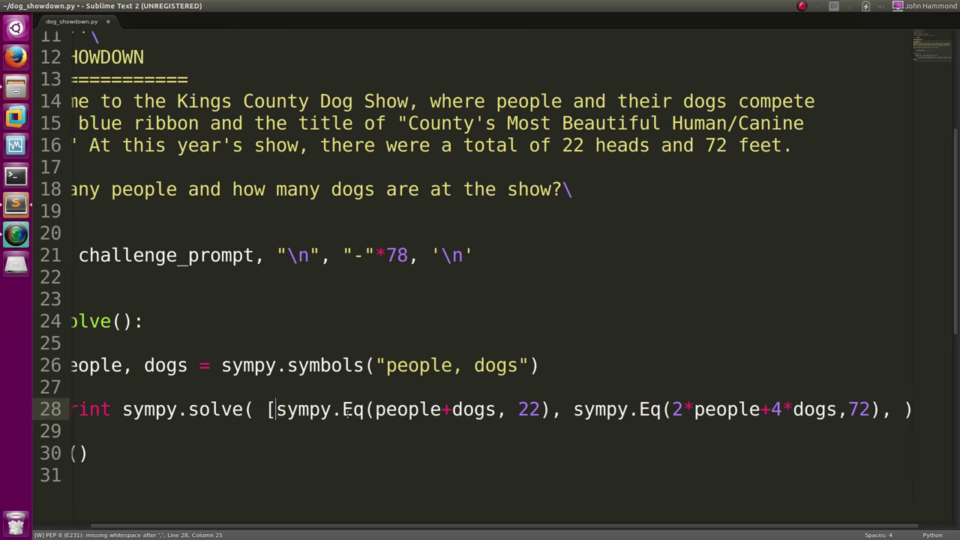
scroll(right, 3)
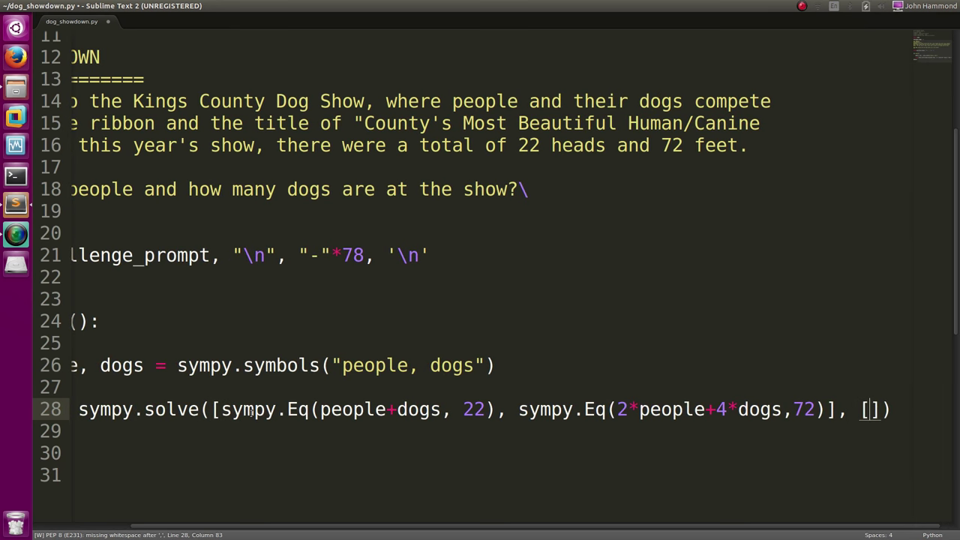
text(people,)
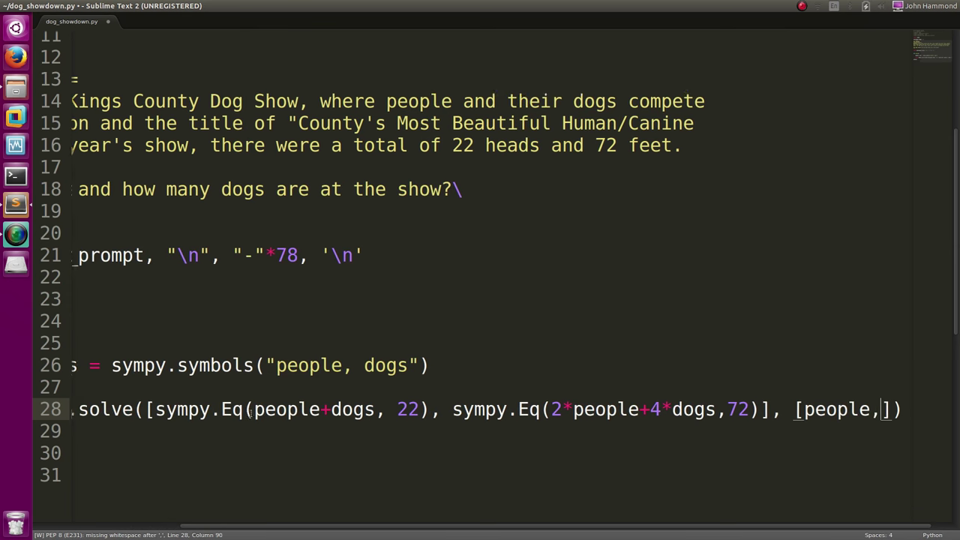
scroll(right, 3)
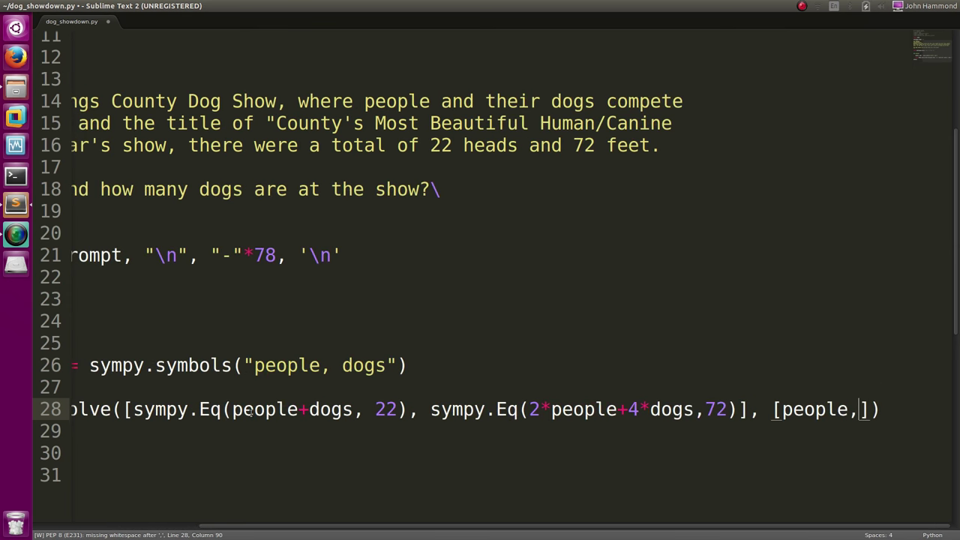
key(ctrl+s)
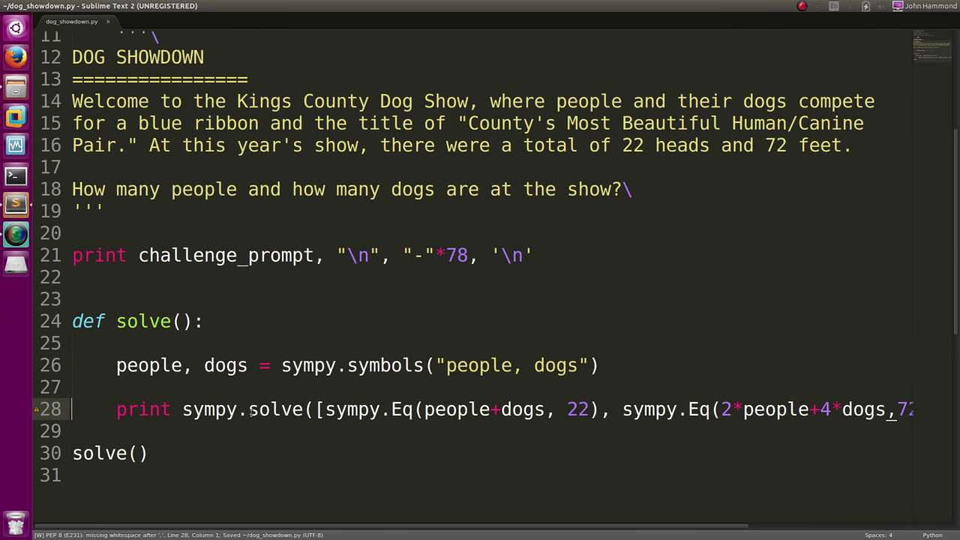
key(ctrl+b)
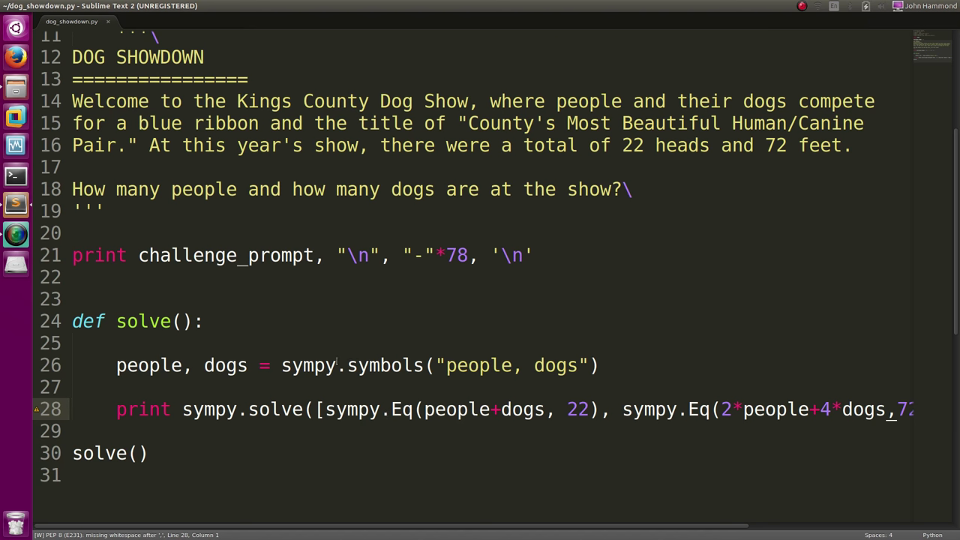
double_click(308, 365)
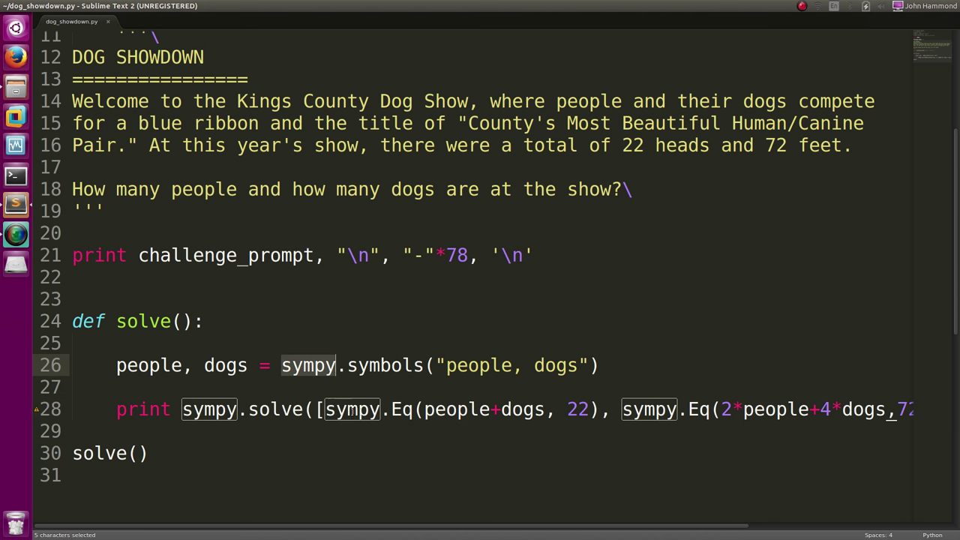